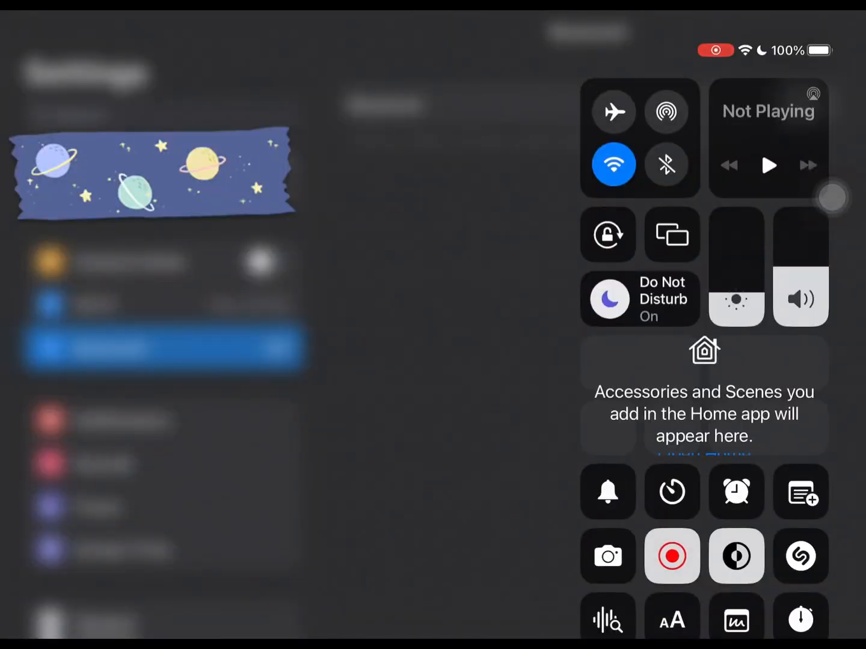
# Dismiss Control Center to reveal the Bluetooth settings page with Bluetooth off
pyautogui.click(671, 555)
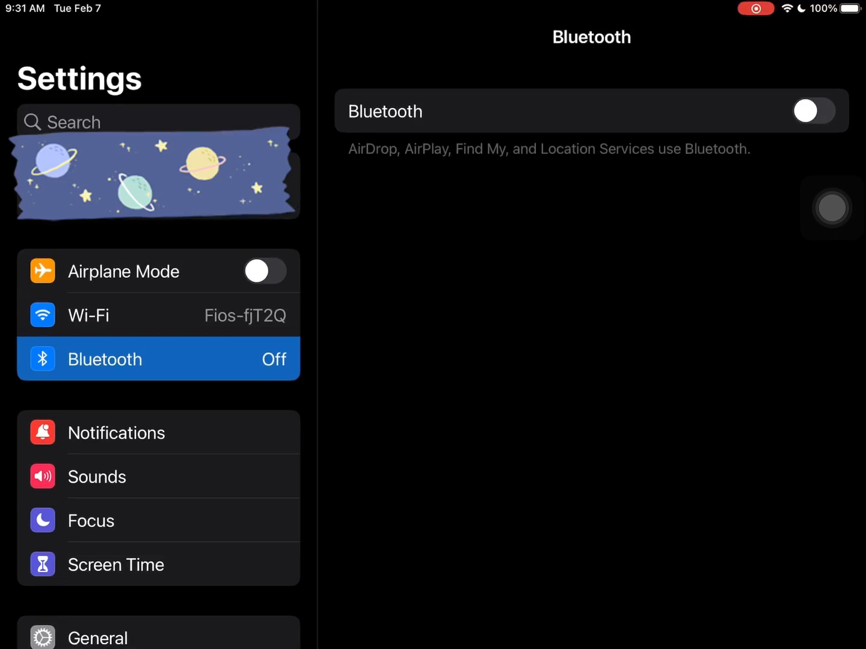
# Switch Bluetooth on so the DUALSHOCK 4 Wireless Controller appears under Other Devices
pyautogui.click(813, 111)
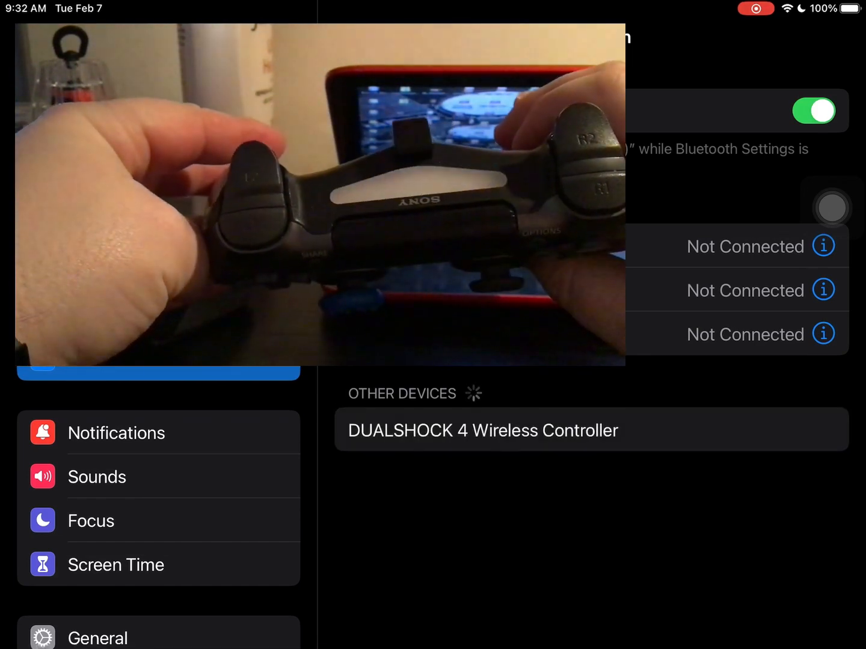
pyautogui.click(484, 430)
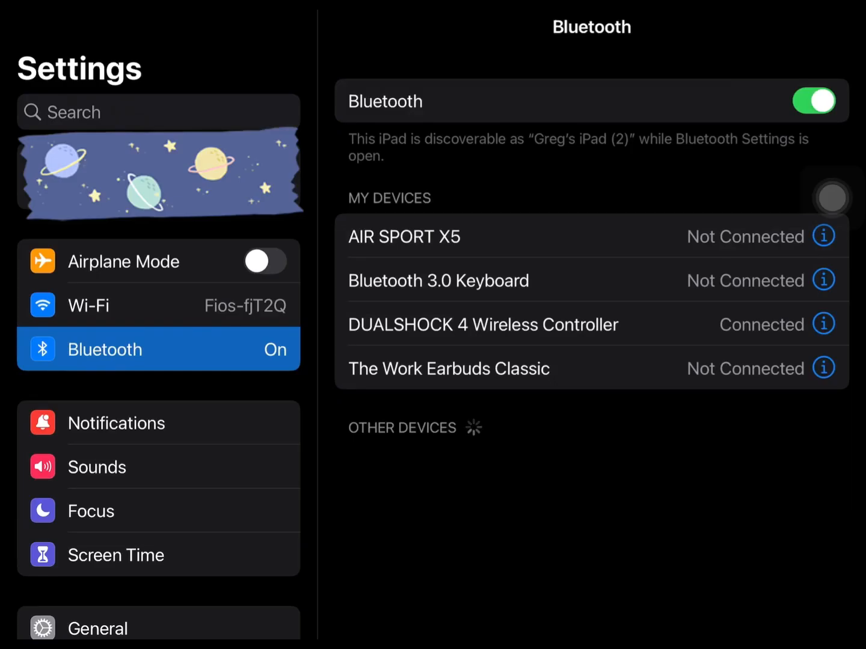
# Toggle the Bluetooth switch once the DUALSHOCK 4 Wireless Controller shows Connected
pyautogui.click(813, 101)
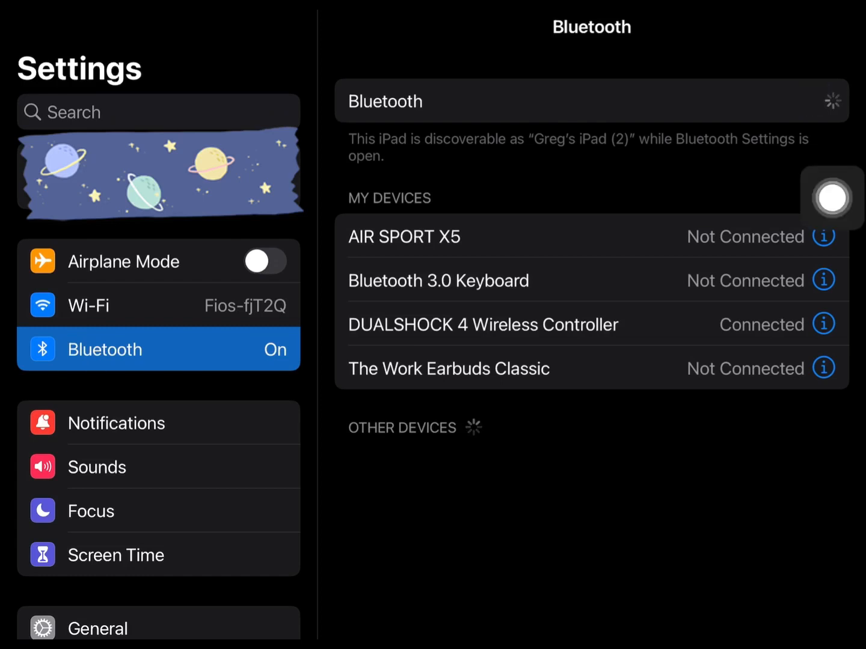